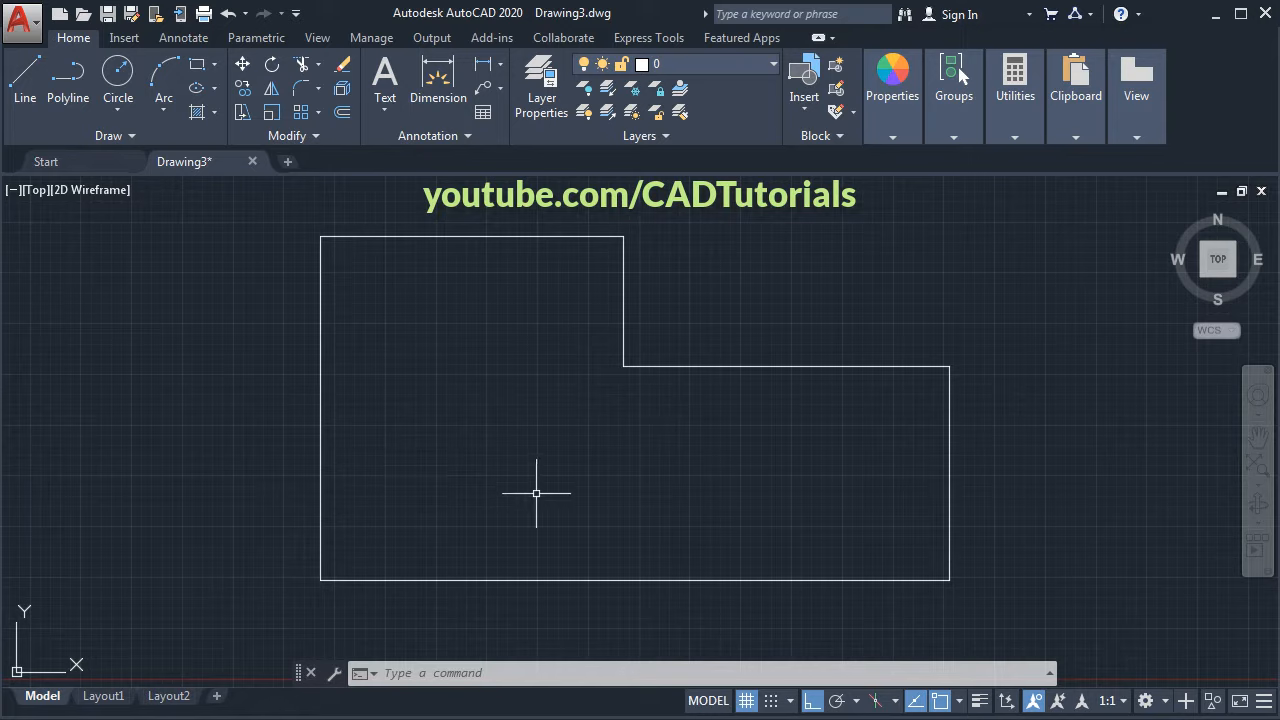
{"action": "mouse_move", "coordinate": [500, 444]}
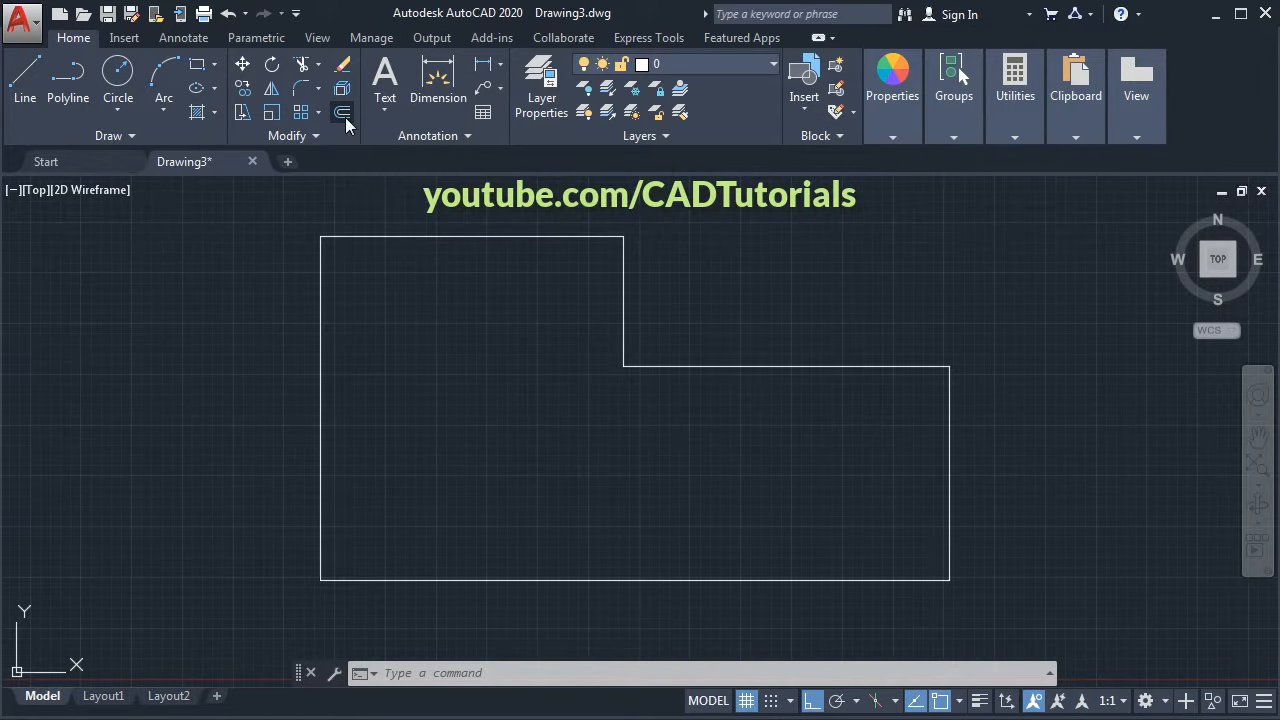
- Try offsetting the top edge by 30, then cancel the single-edge offset
{"action": "left_click", "coordinate": [344, 112]}
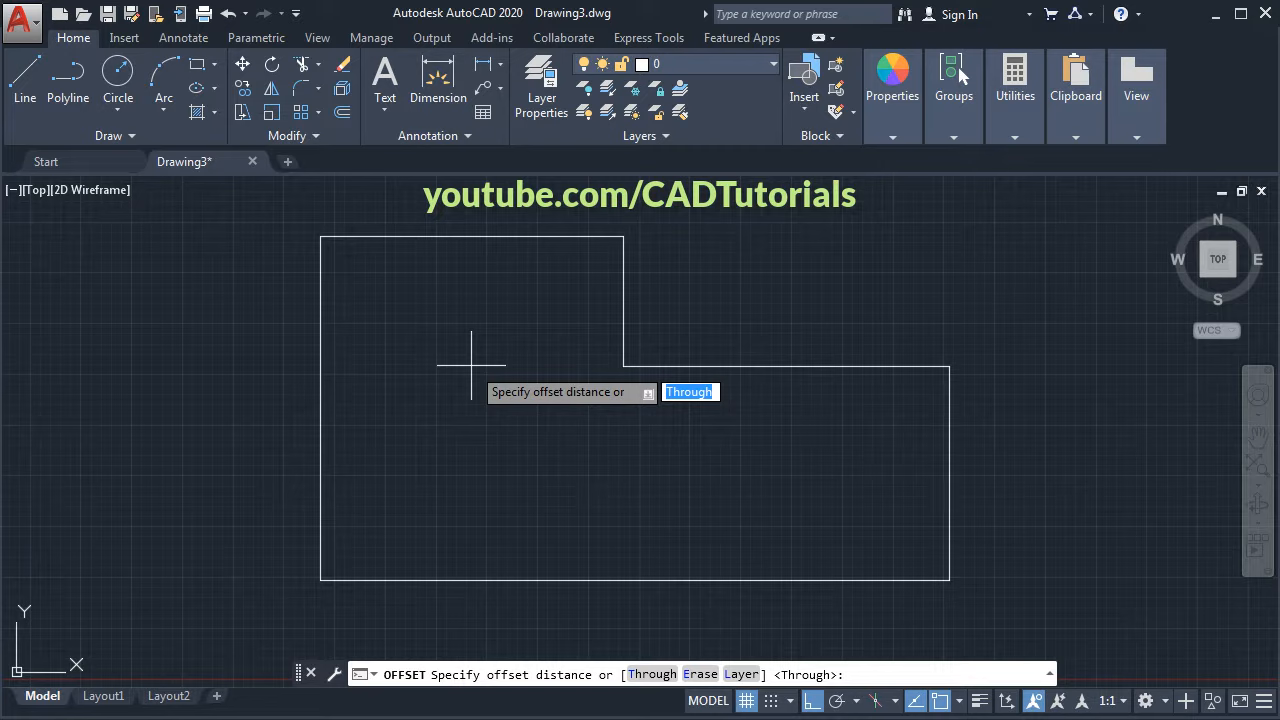
{"action": "type", "text": "300"}
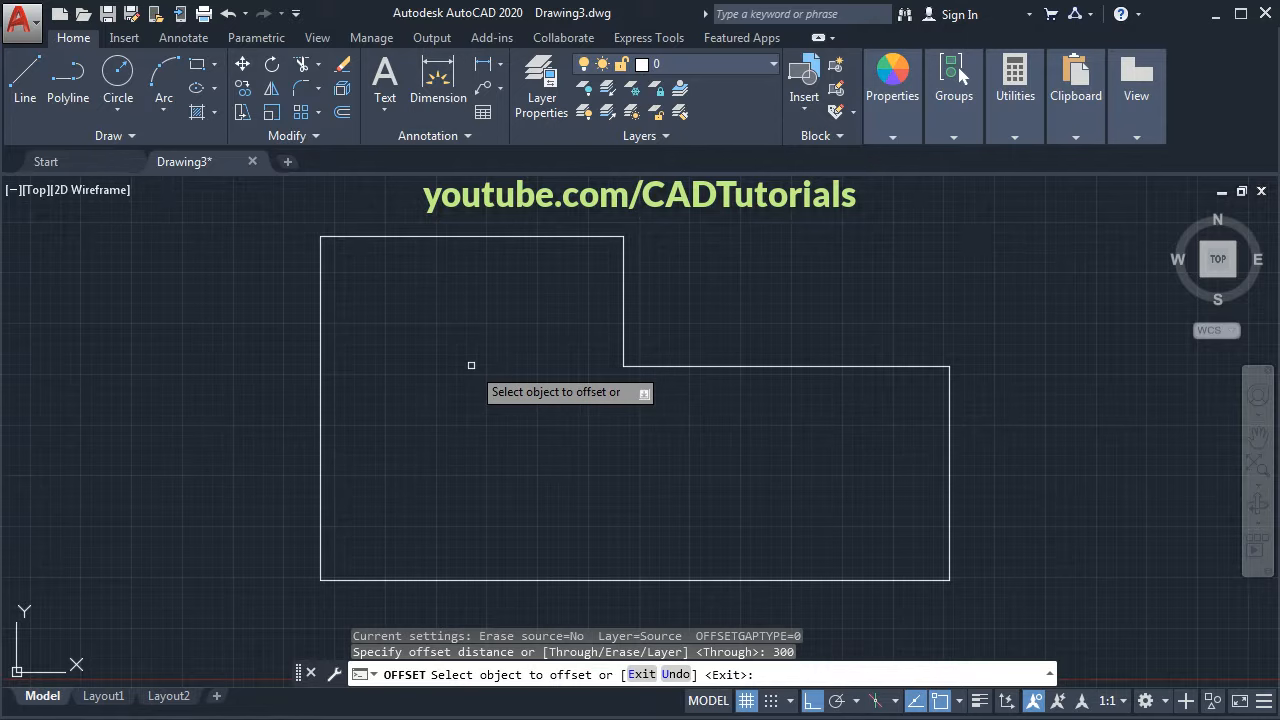
{"action": "mouse_move", "coordinate": [442, 236]}
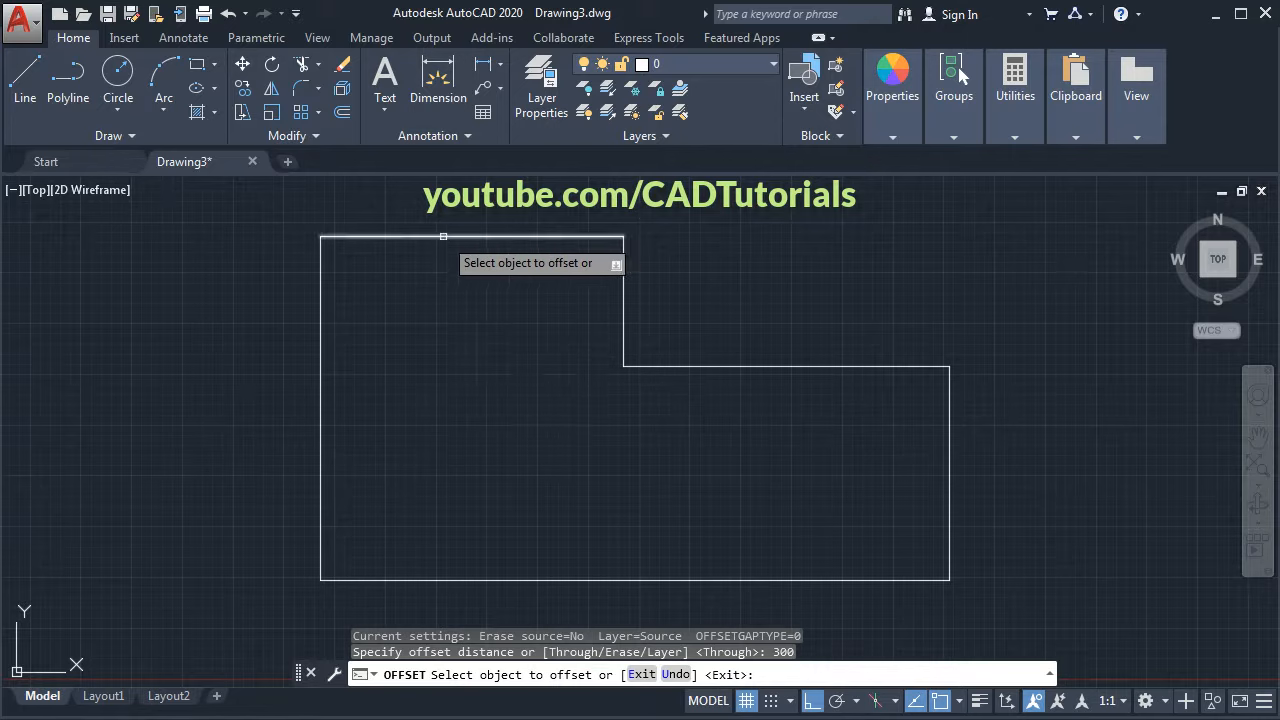
{"action": "left_click", "coordinate": [470, 236]}
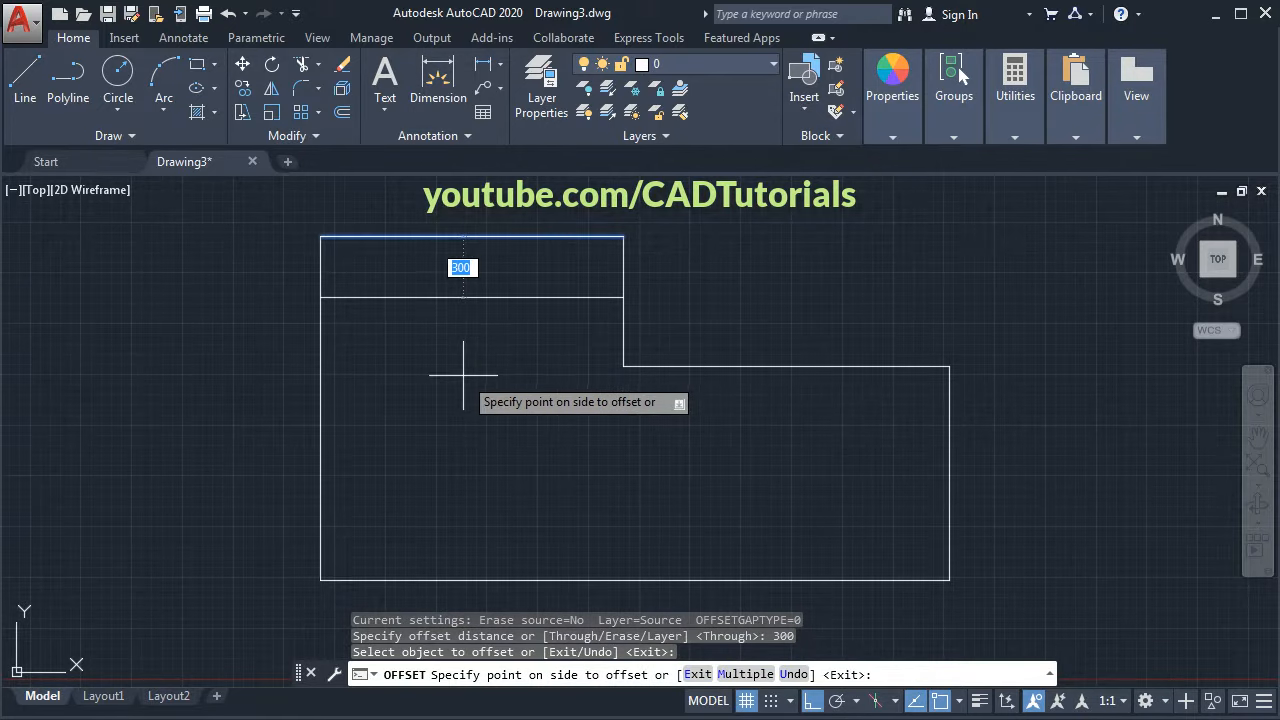
{"action": "mouse_move", "coordinate": [508, 356]}
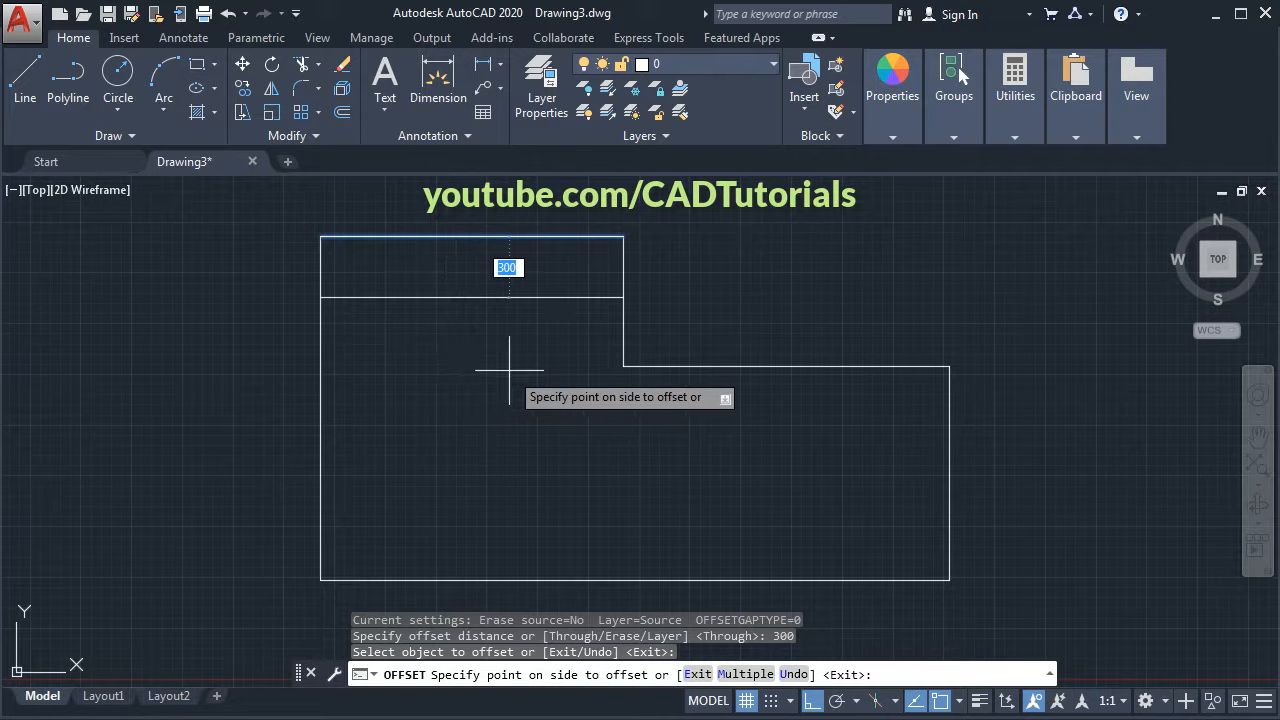
{"action": "mouse_move", "coordinate": [504, 384]}
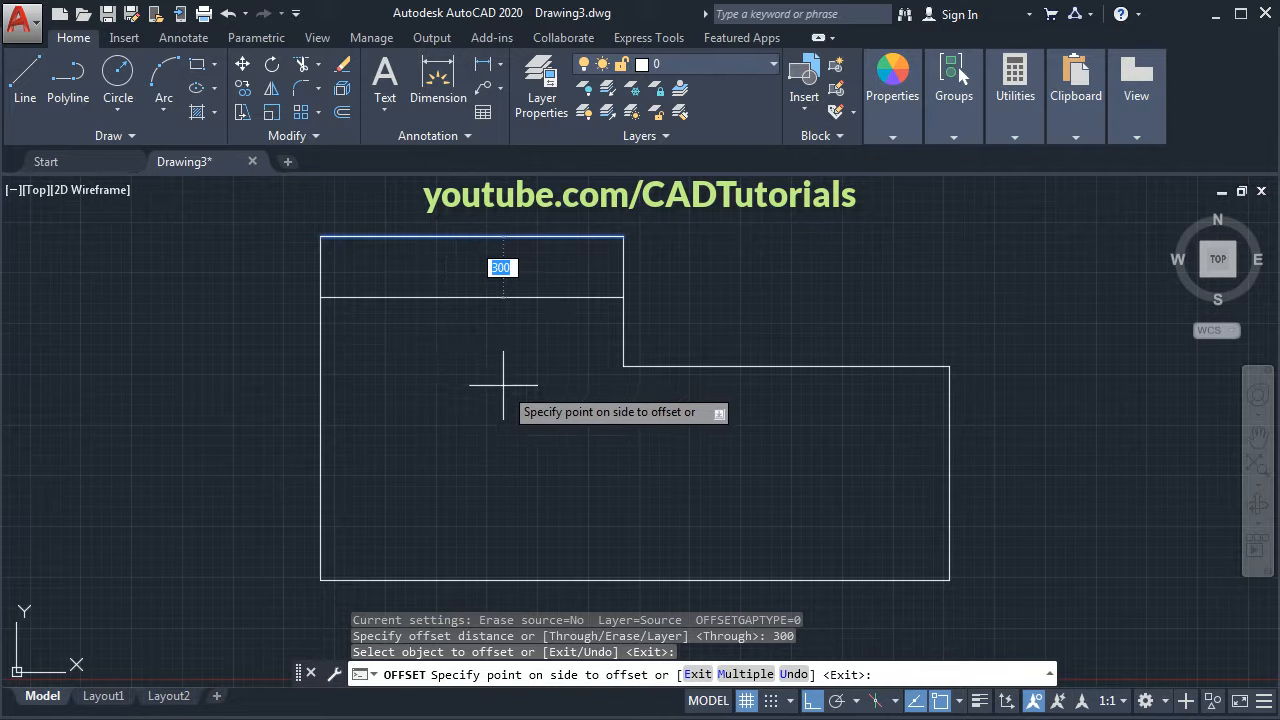
{"action": "mouse_move", "coordinate": [532, 460]}
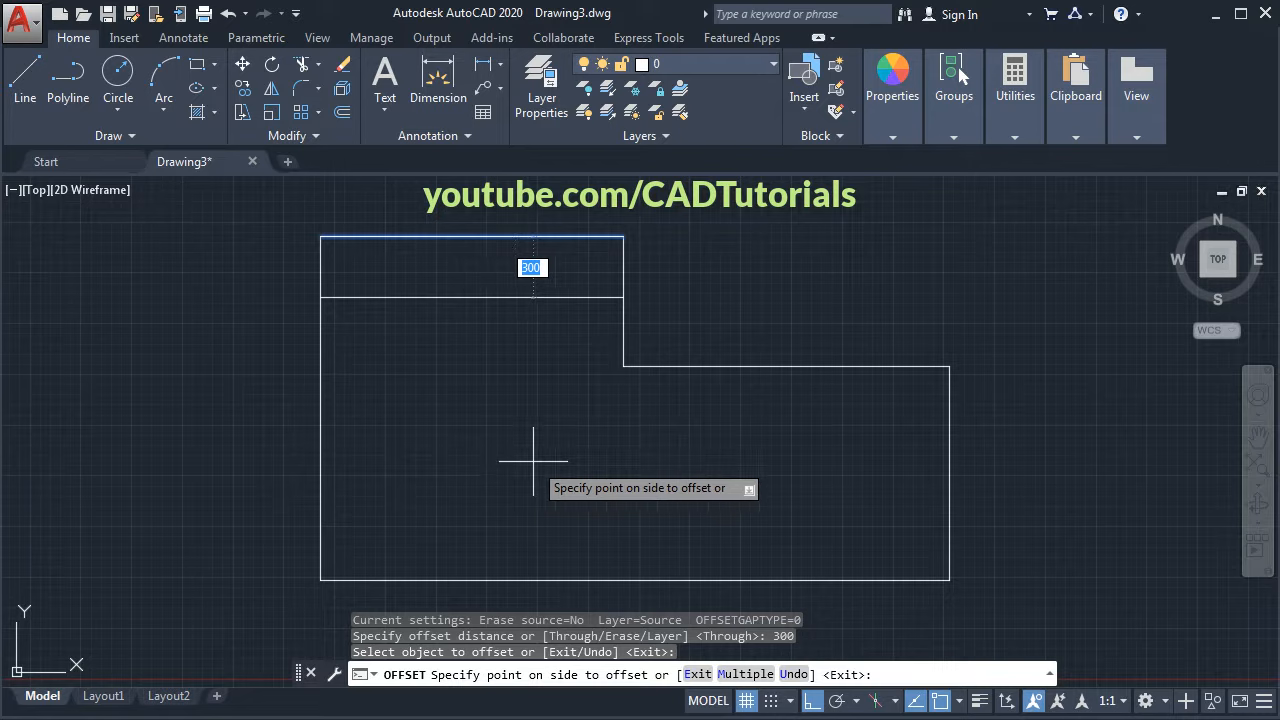
{"action": "key", "text": "Escape"}
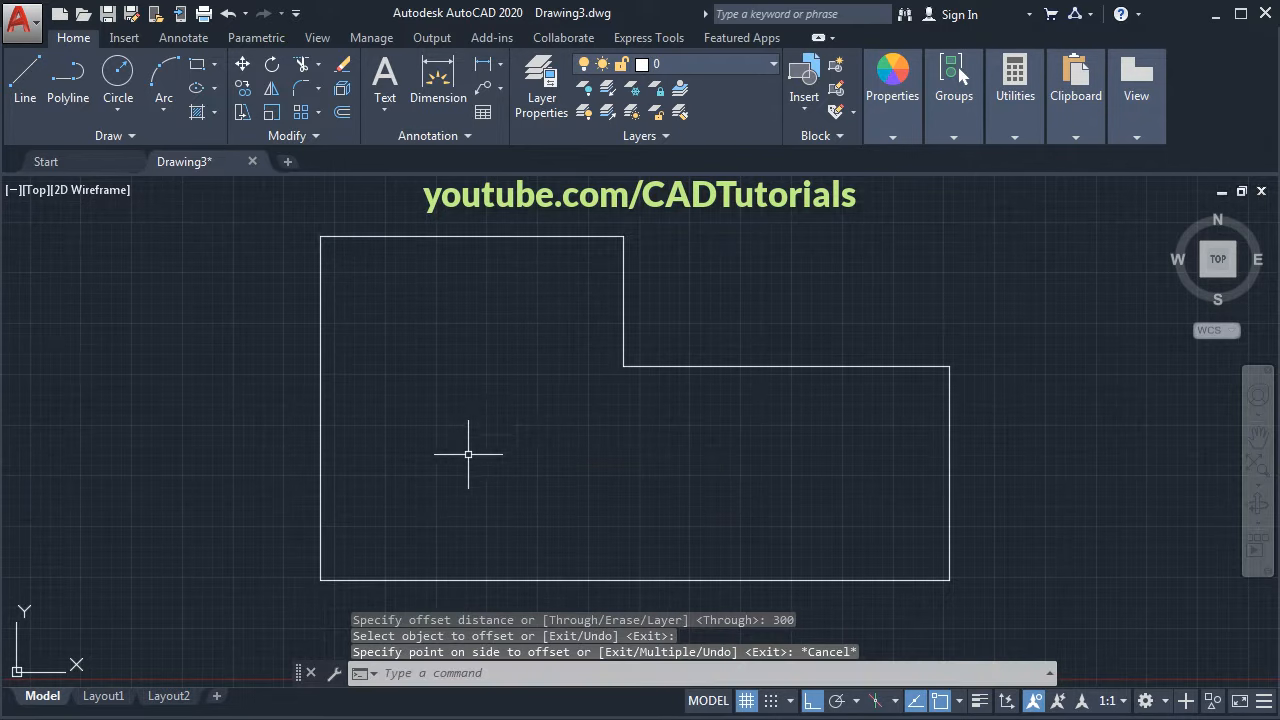
{"action": "mouse_move", "coordinate": [356, 374]}
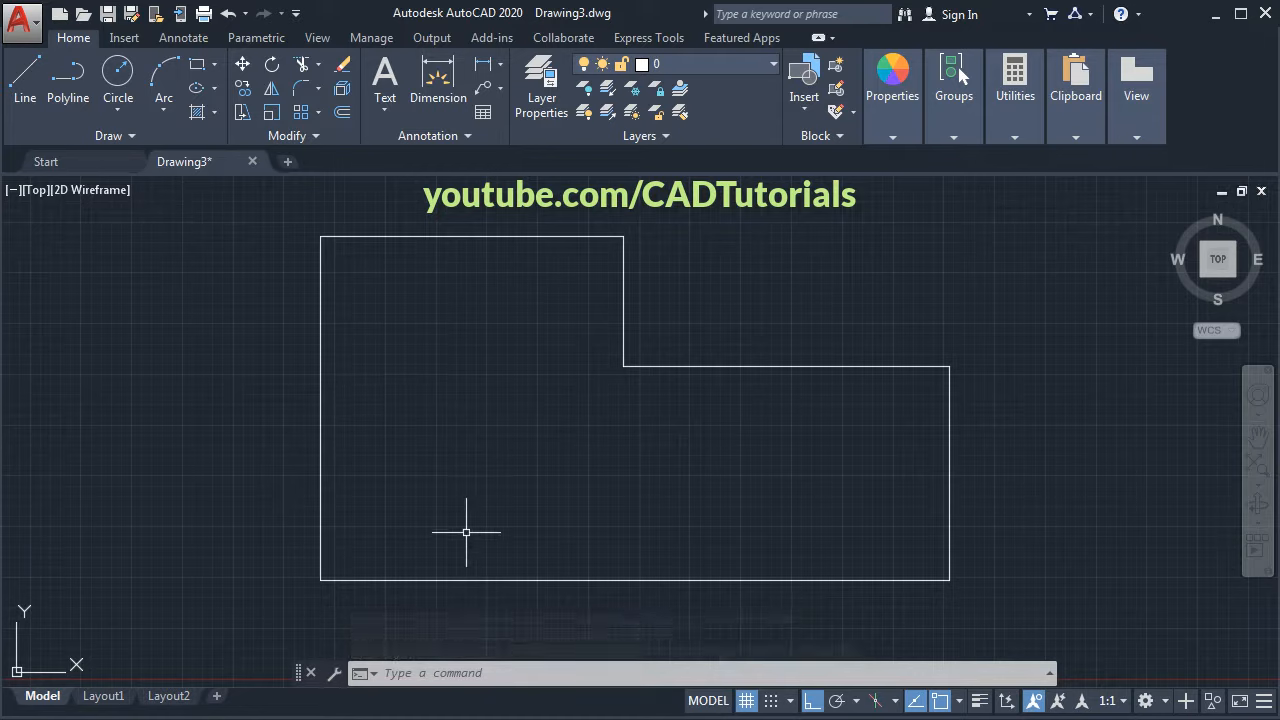
{"action": "mouse_move", "coordinate": [350, 244]}
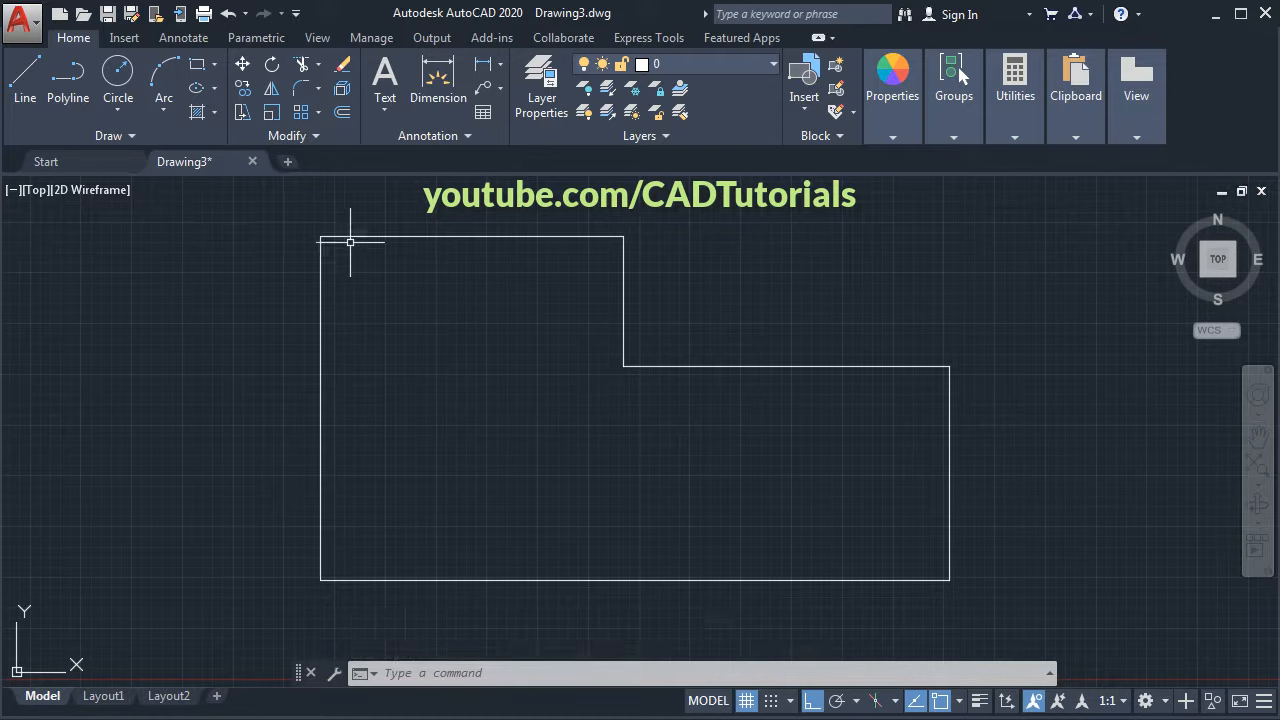
- Join the six separate L-shape lines into one polyline from the expanded Modify panel
{"action": "left_click", "coordinate": [292, 136]}
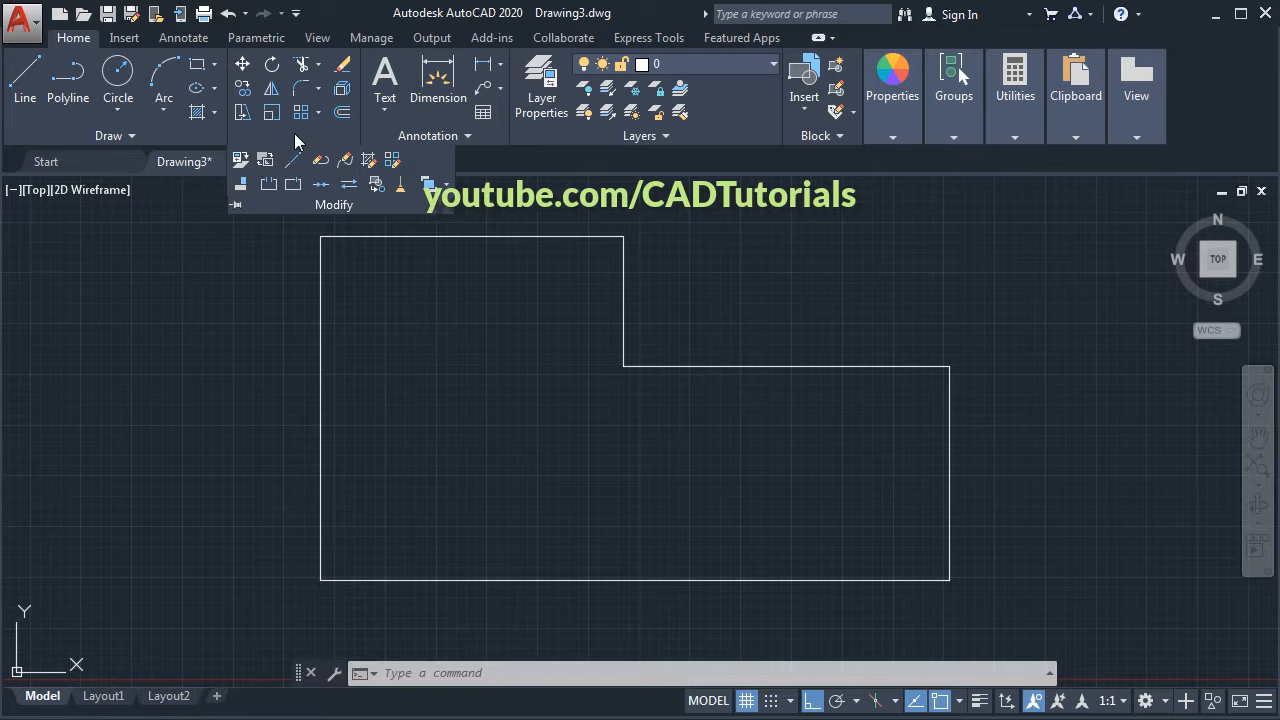
{"action": "mouse_move", "coordinate": [320, 184]}
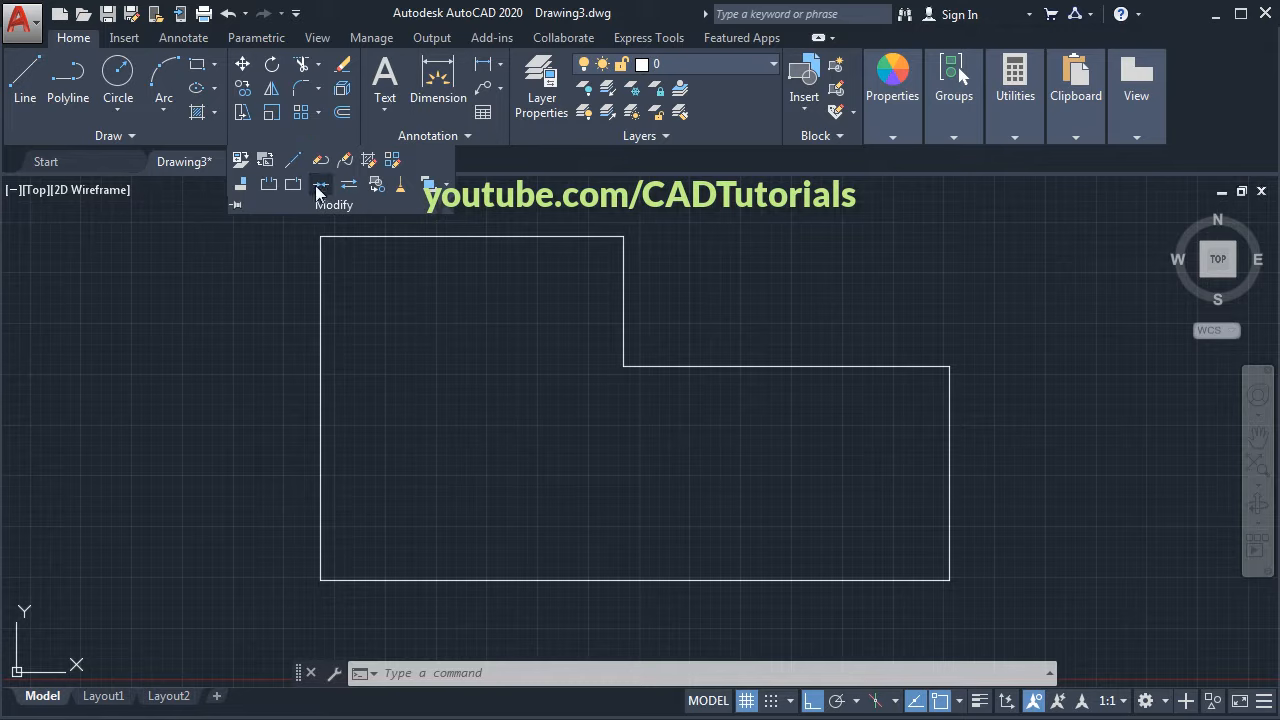
{"action": "left_click", "coordinate": [320, 184]}
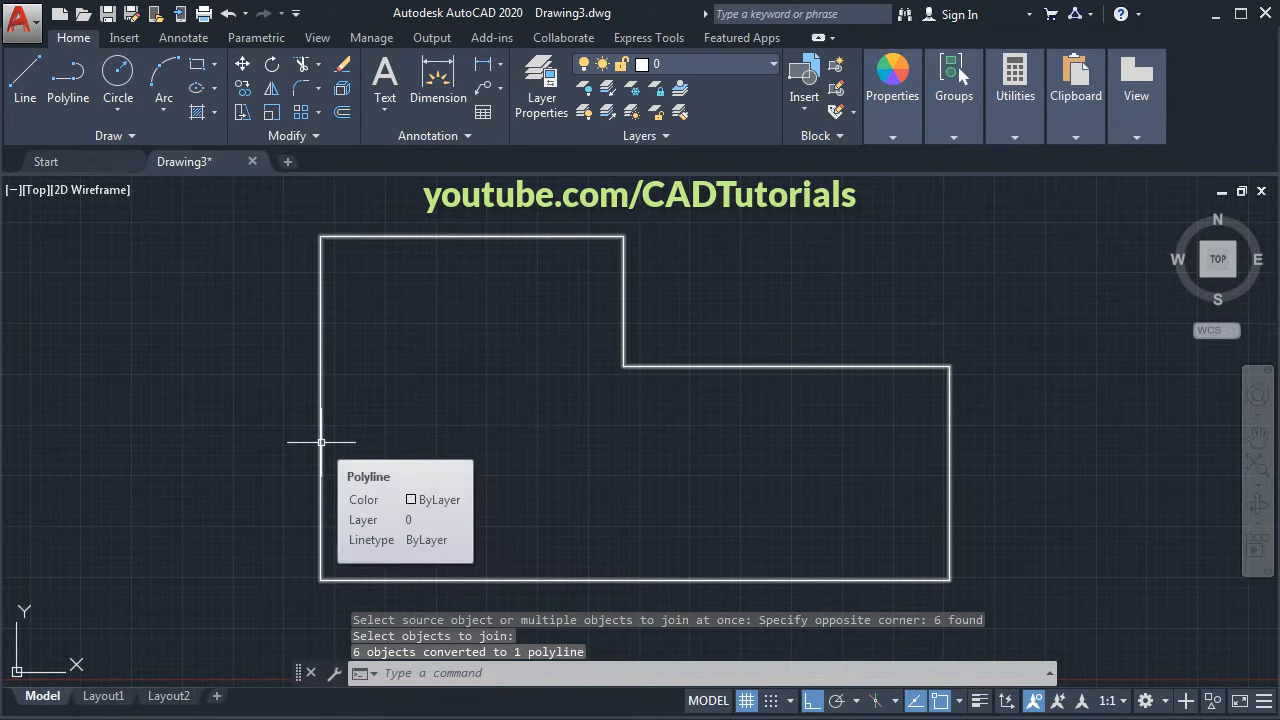
{"action": "mouse_move", "coordinate": [440, 300]}
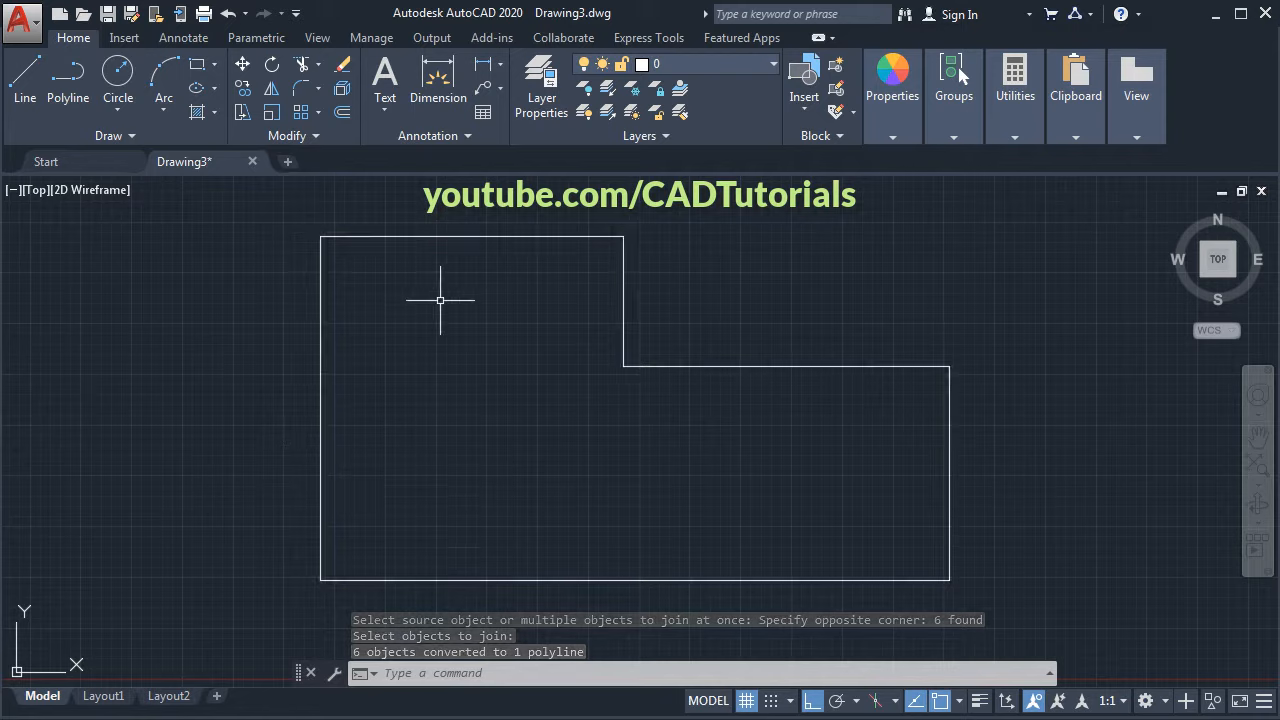
{"action": "mouse_move", "coordinate": [342, 112]}
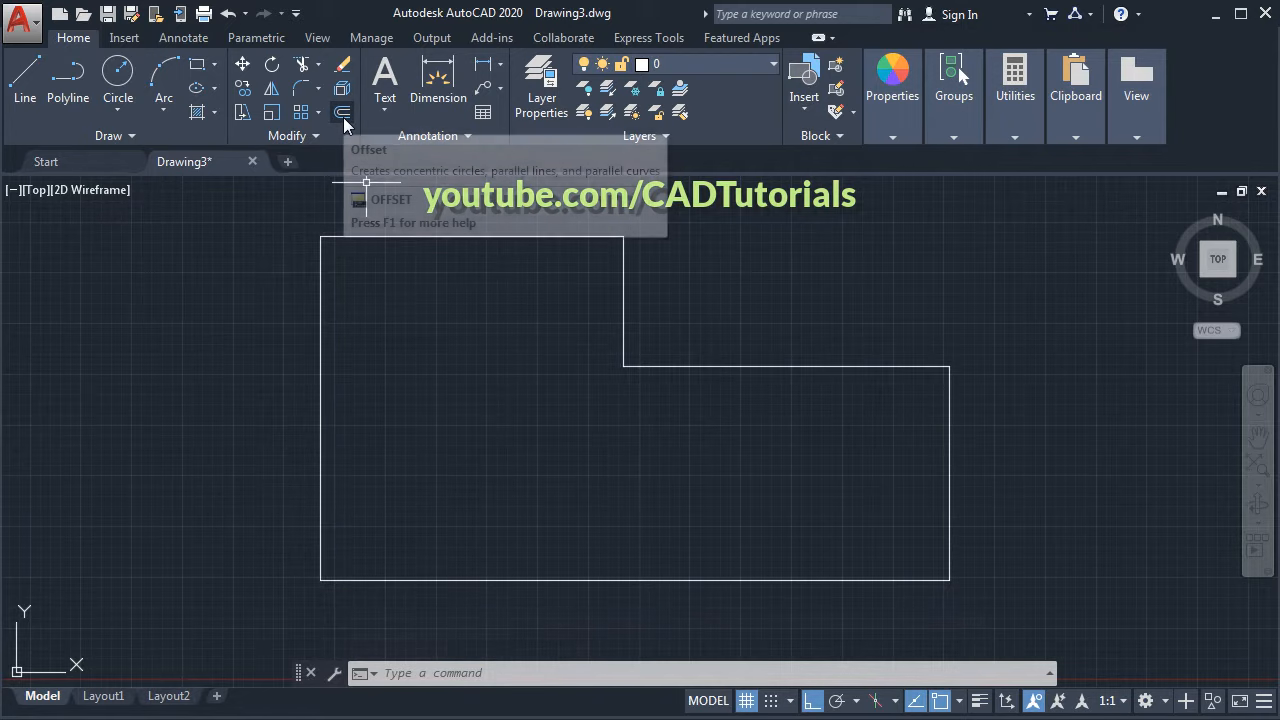
- Offset the joined L polyline 100 units to preview a second outline
{"action": "left_click", "coordinate": [344, 112]}
{"action": "type", "text": "100"}
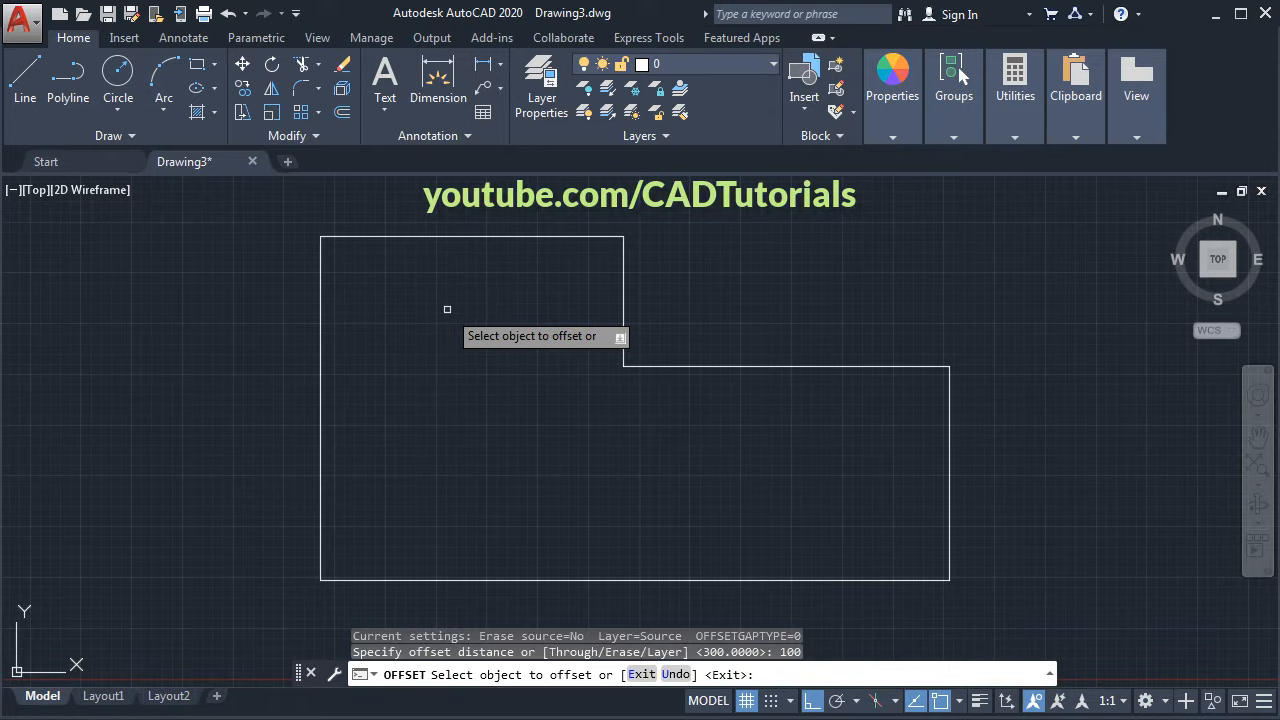
{"action": "left_click", "coordinate": [470, 236]}
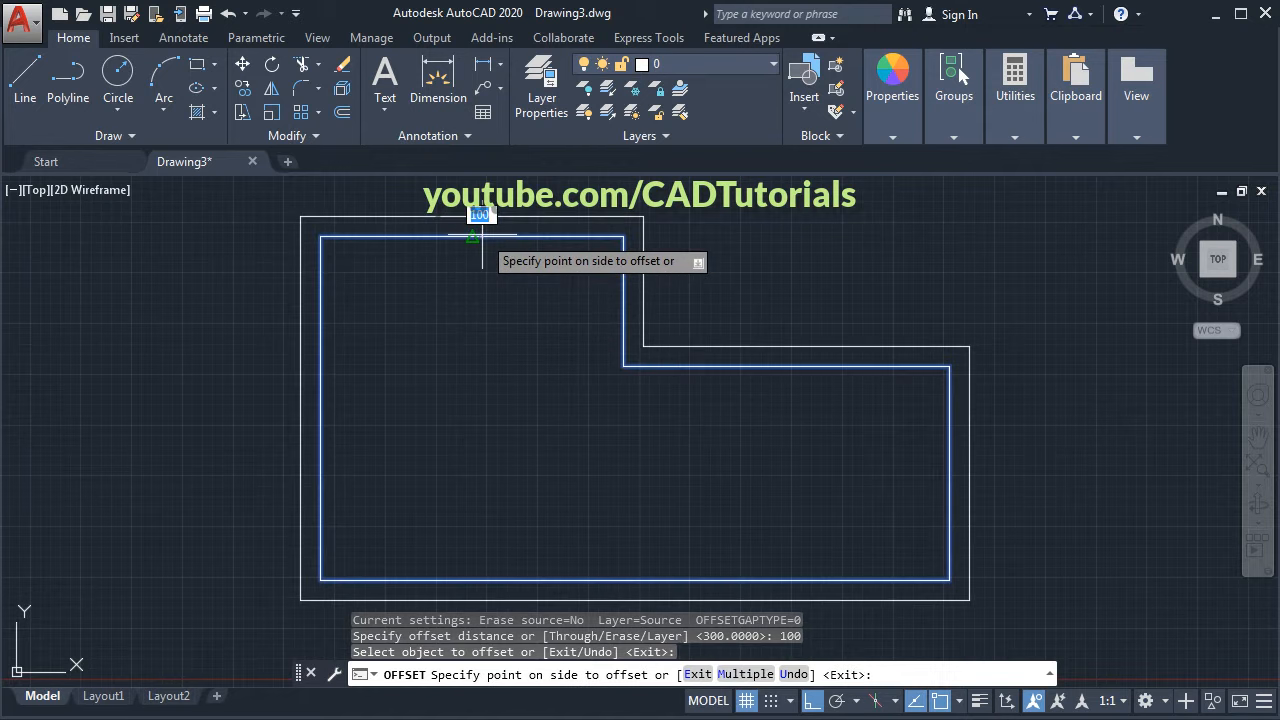
{"action": "mouse_move", "coordinate": [464, 316]}
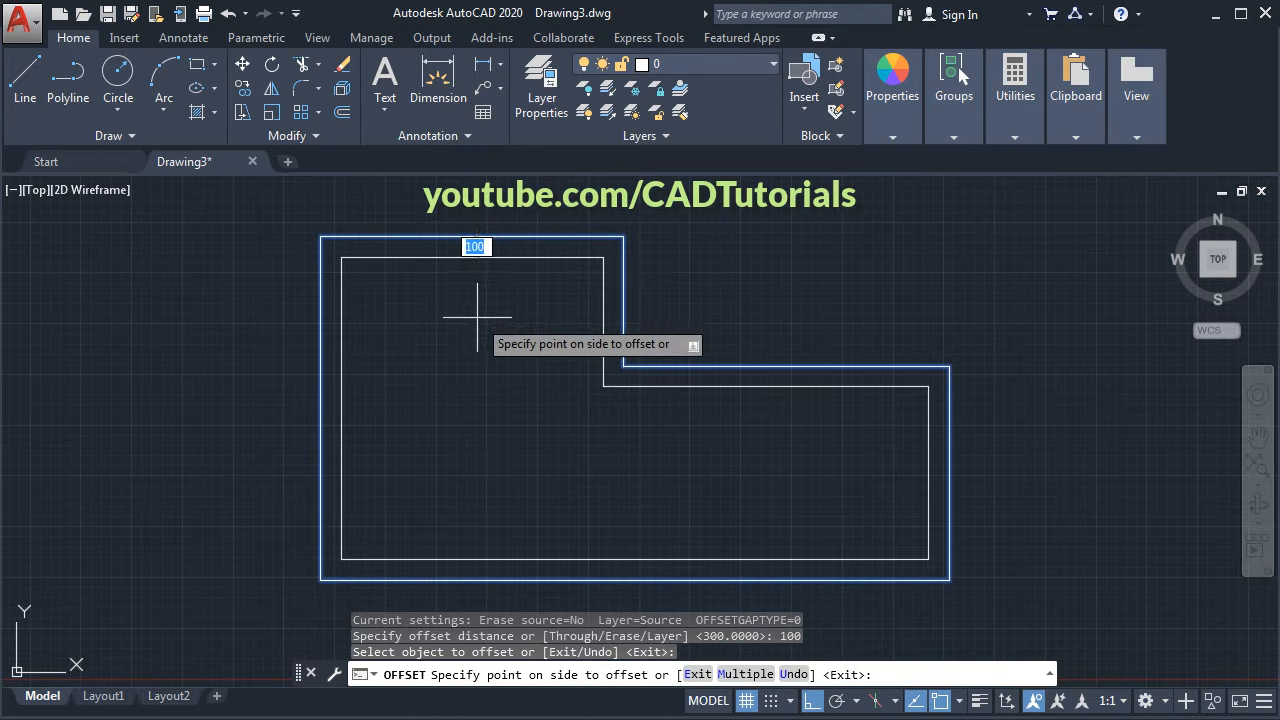